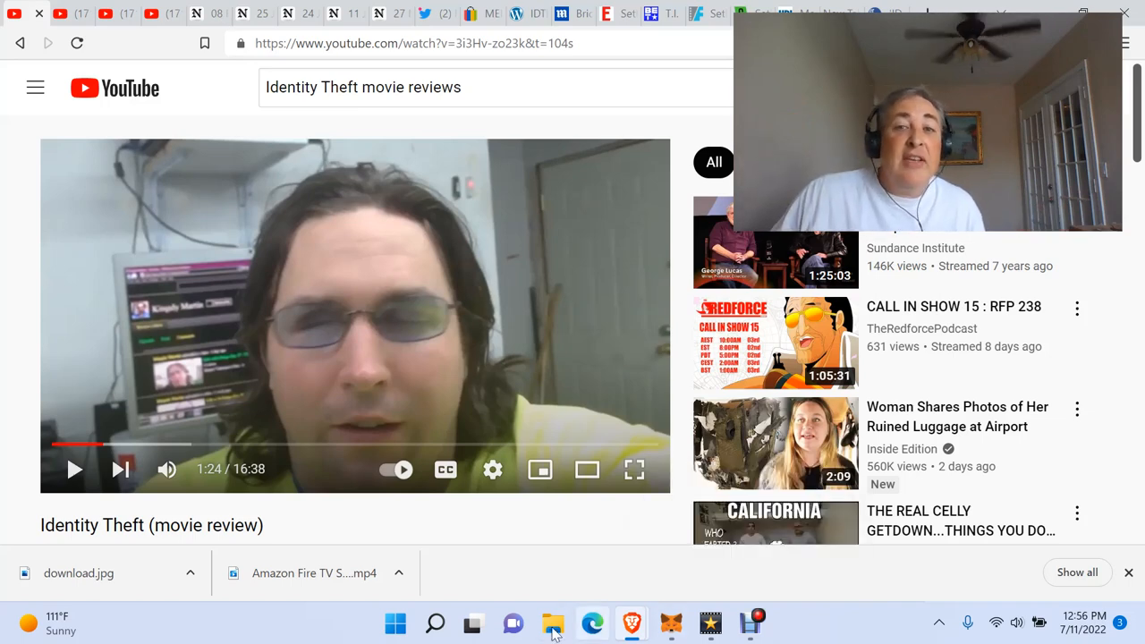
mouse_move(552, 623)
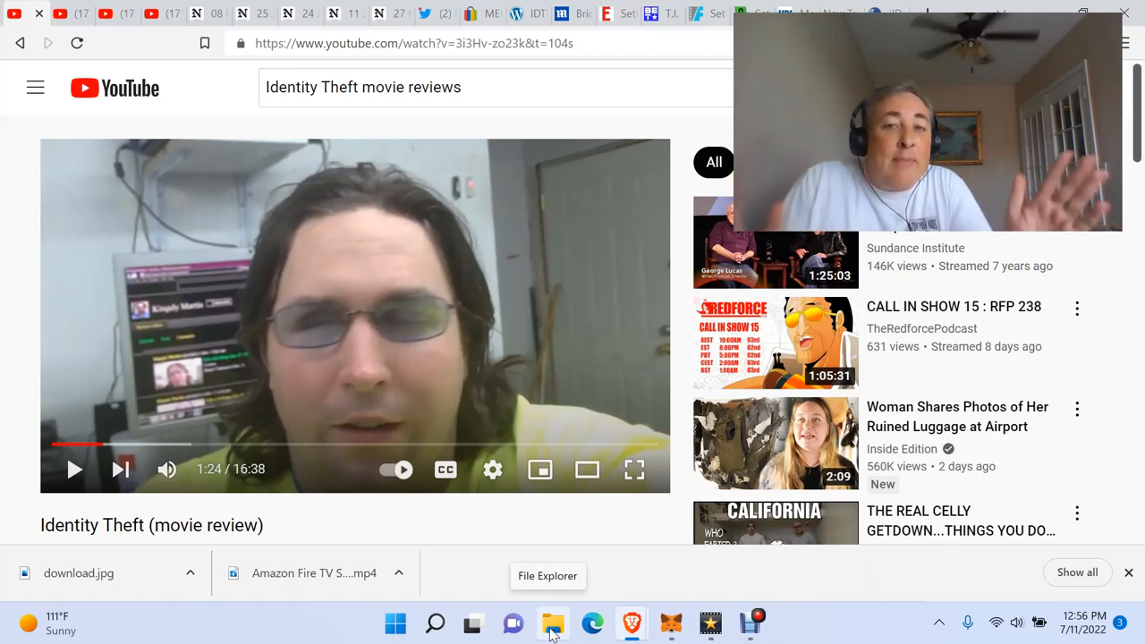
Step: Play and pause the Identity Theft review, then play the Identity Thief Movie (2013) Review
click(74, 469)
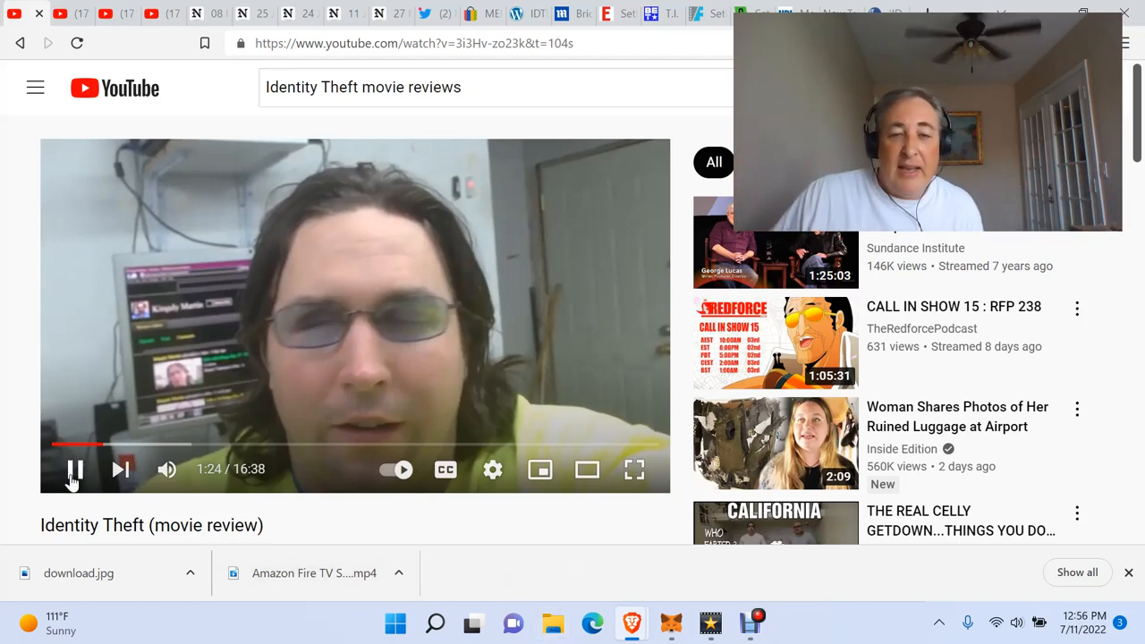
mouse_move(74, 469)
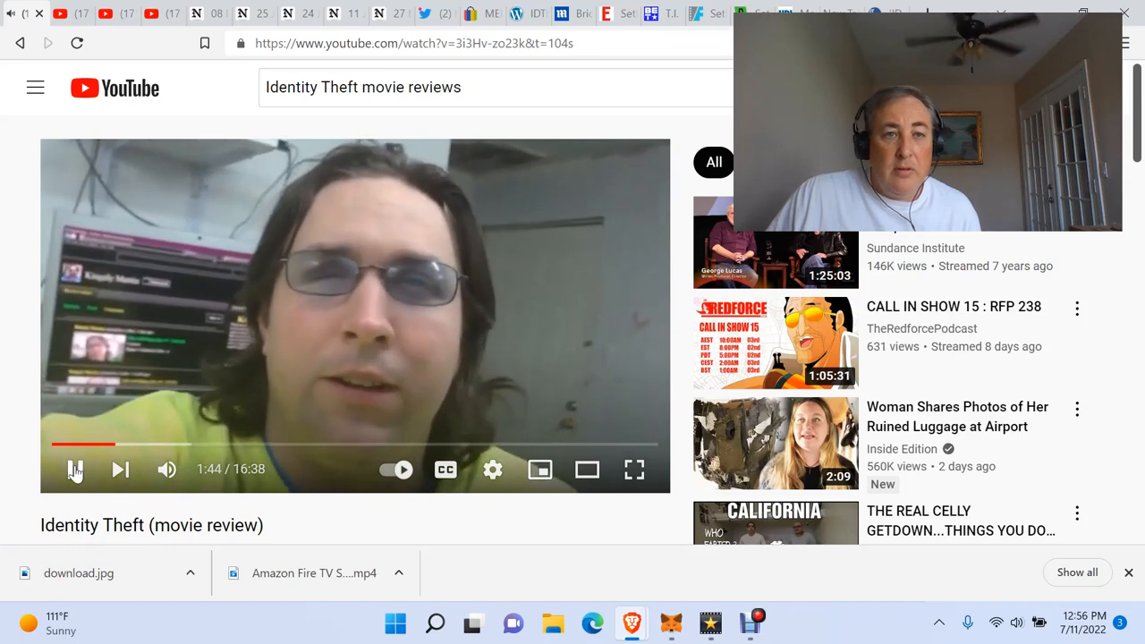
click(75, 470)
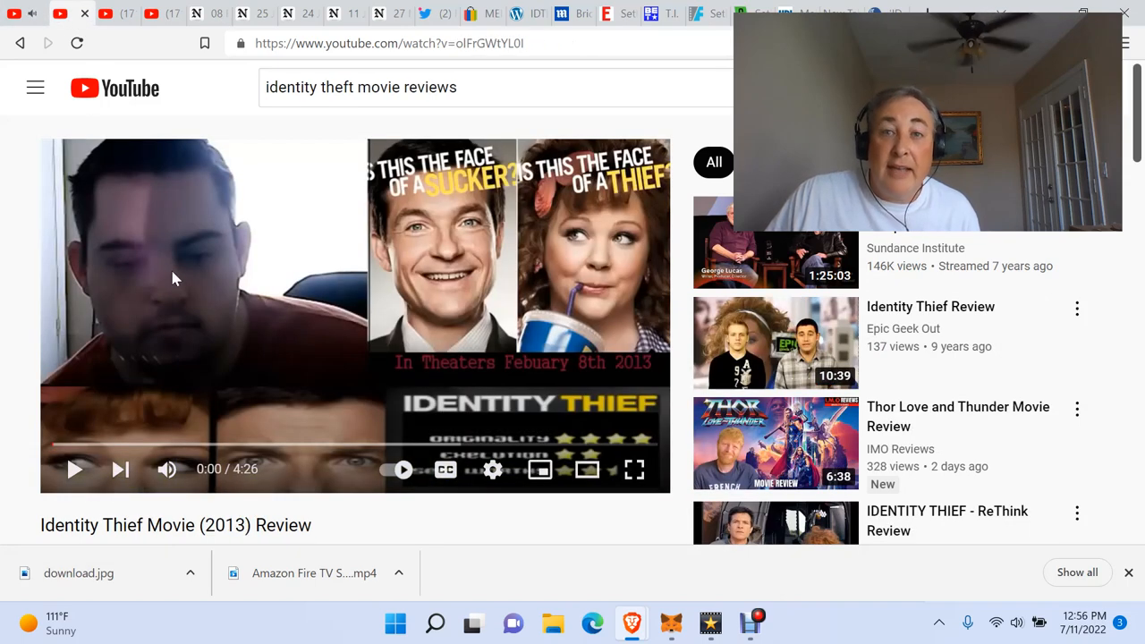
click(75, 469)
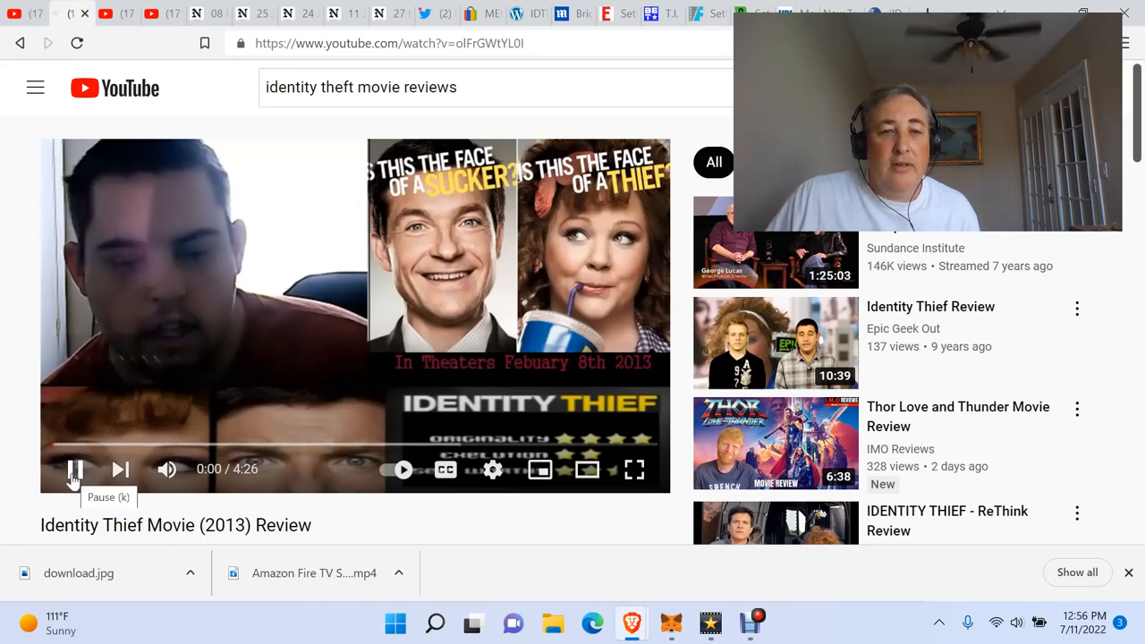
click(75, 469)
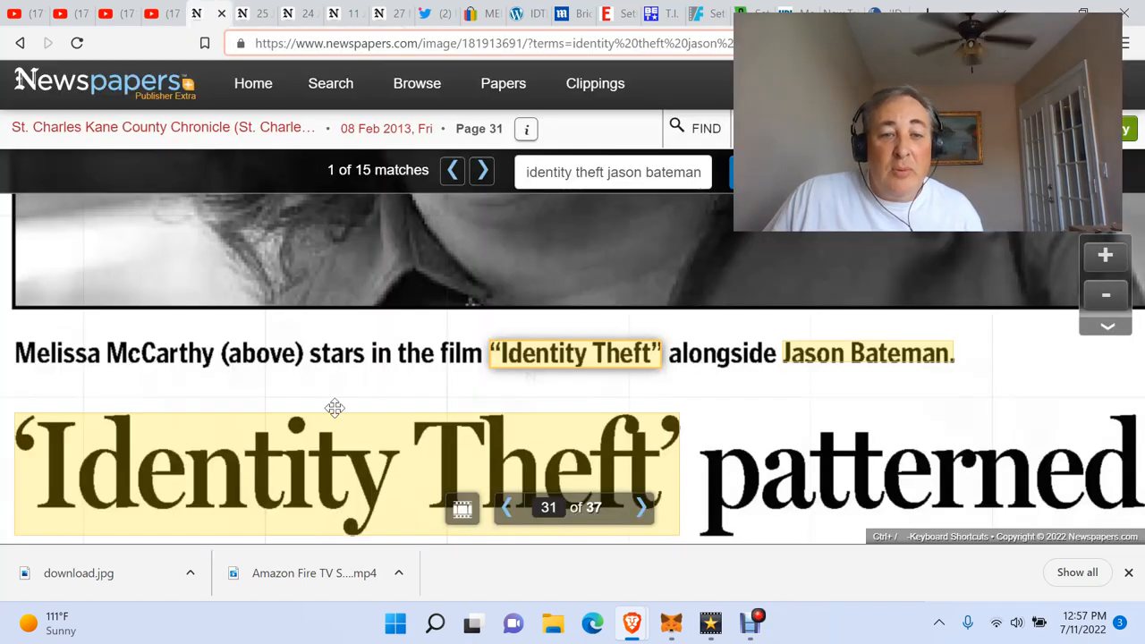
mouse_move(413, 446)
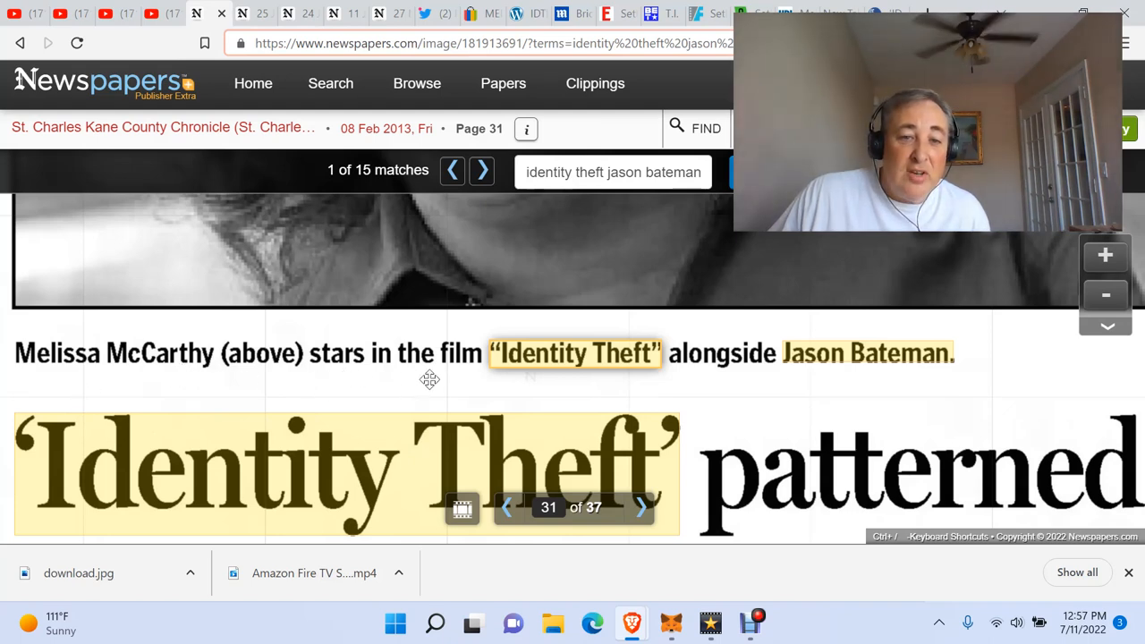
mouse_move(754, 376)
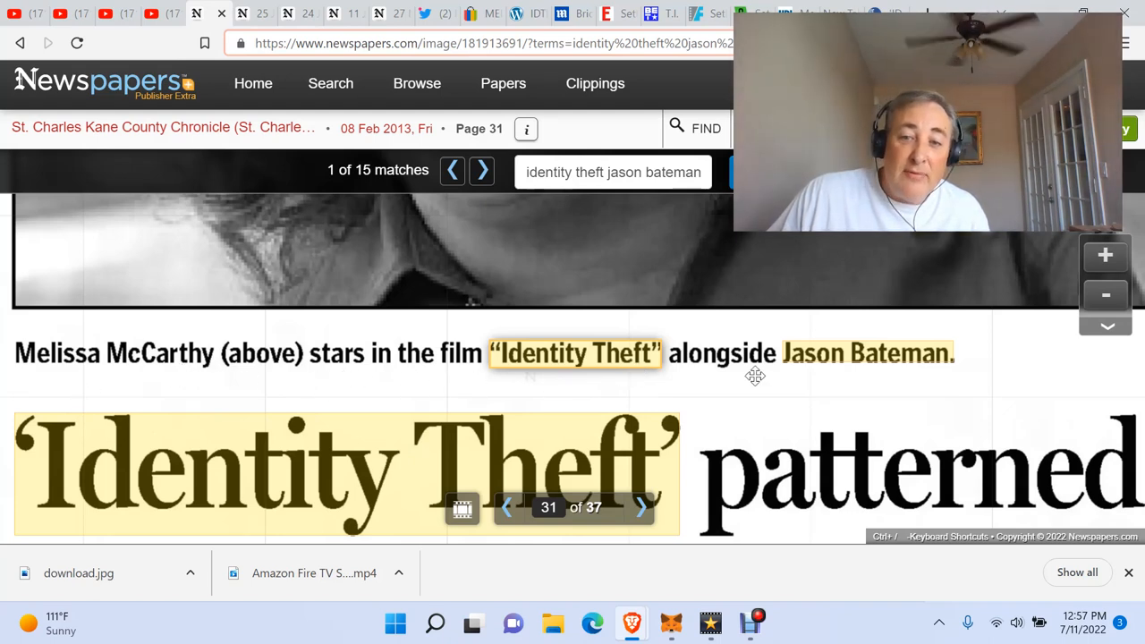
mouse_move(108, 127)
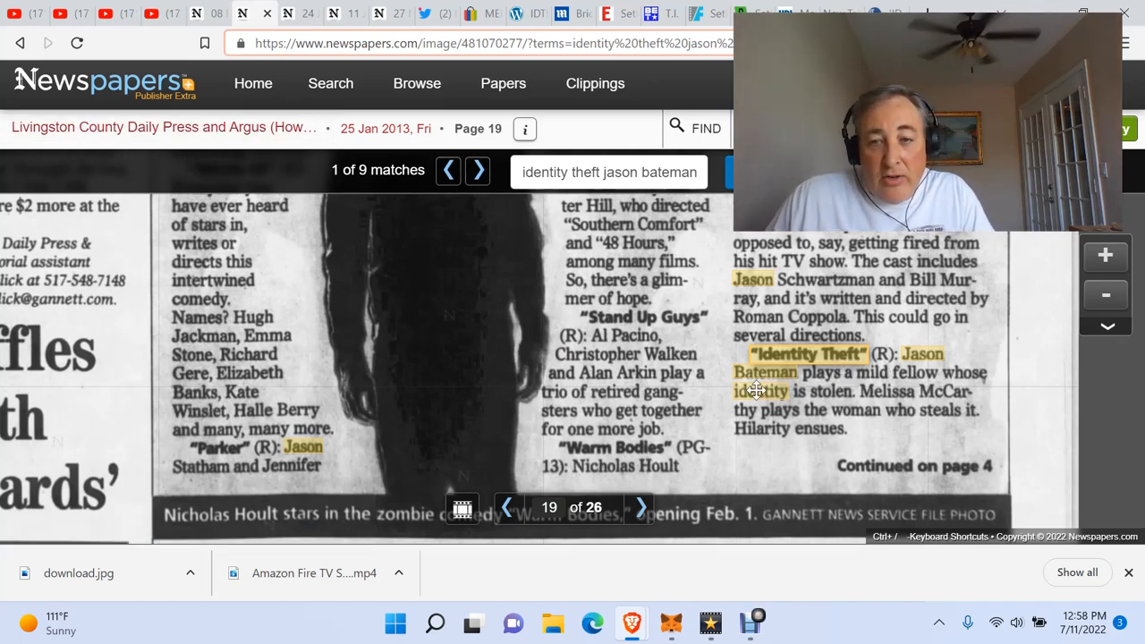
Step: View another Newspapers.com clipping about Identity Theft, ending on the Selma Times-Journal page
click(478, 171)
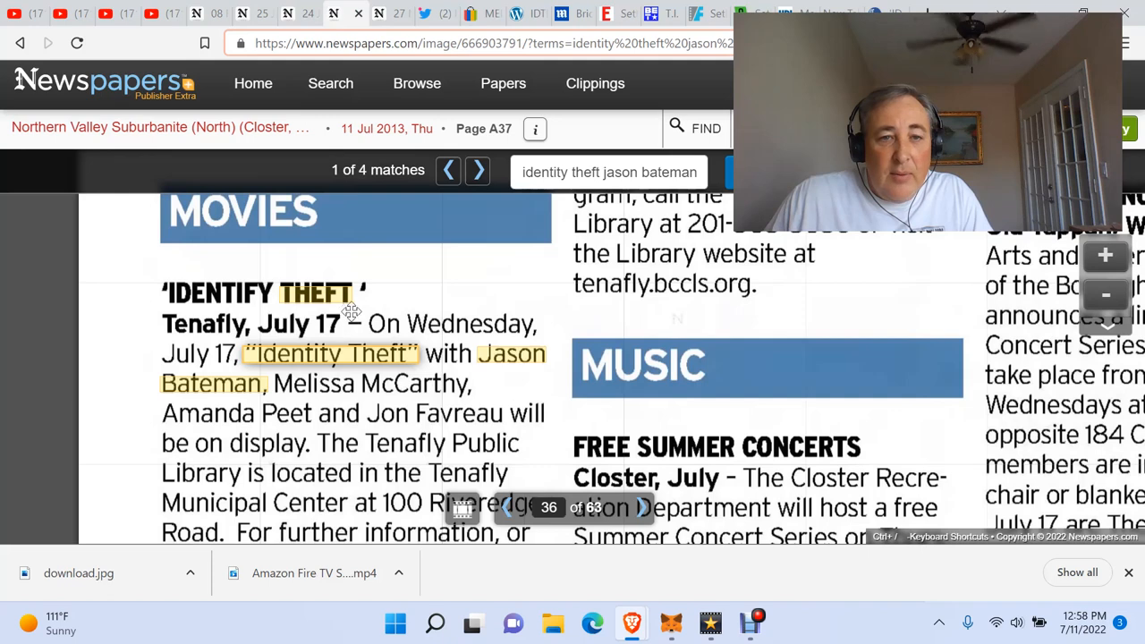
mouse_move(235, 370)
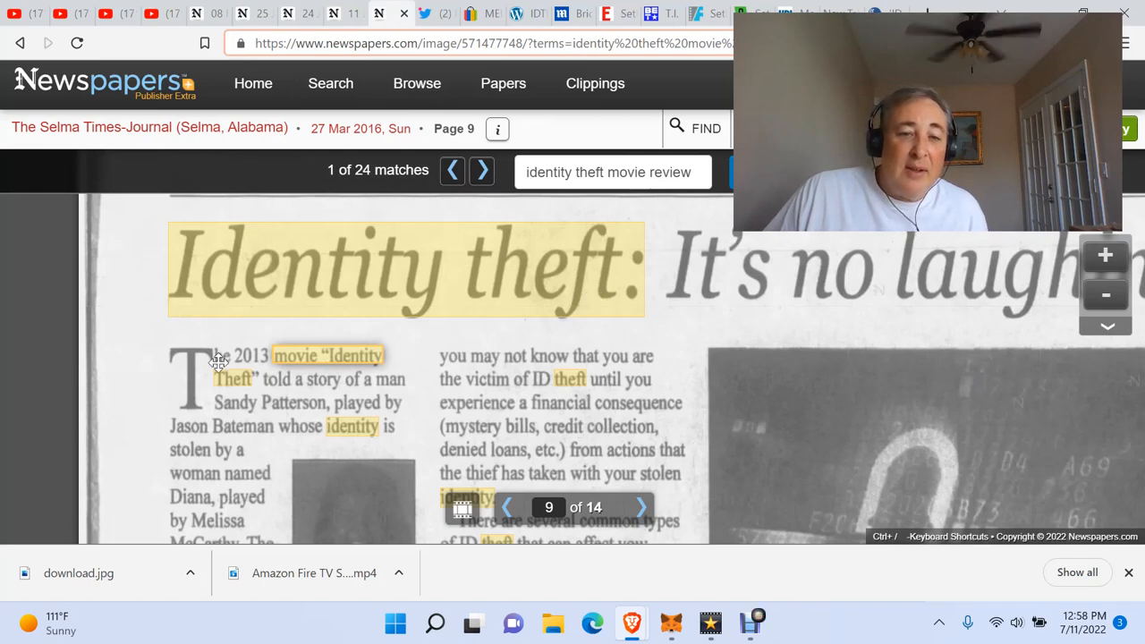
mouse_move(304, 410)
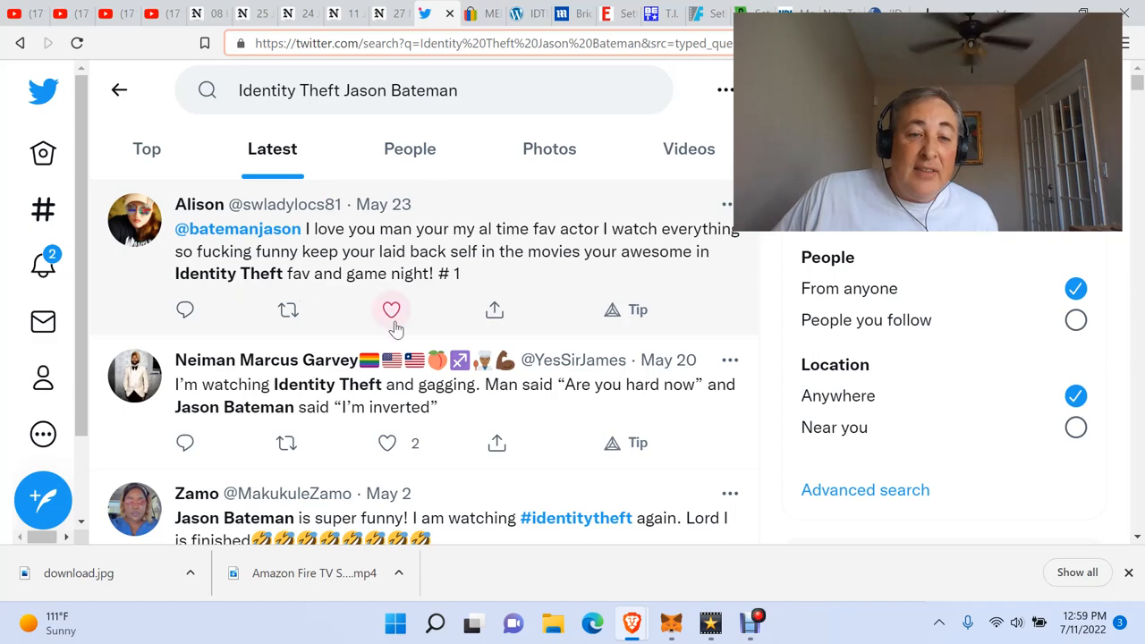
Step: Scroll through the latest 'Identity Theft Jason Bateman' tweets, past the Sandy Patterson mugshot photo
click(391, 310)
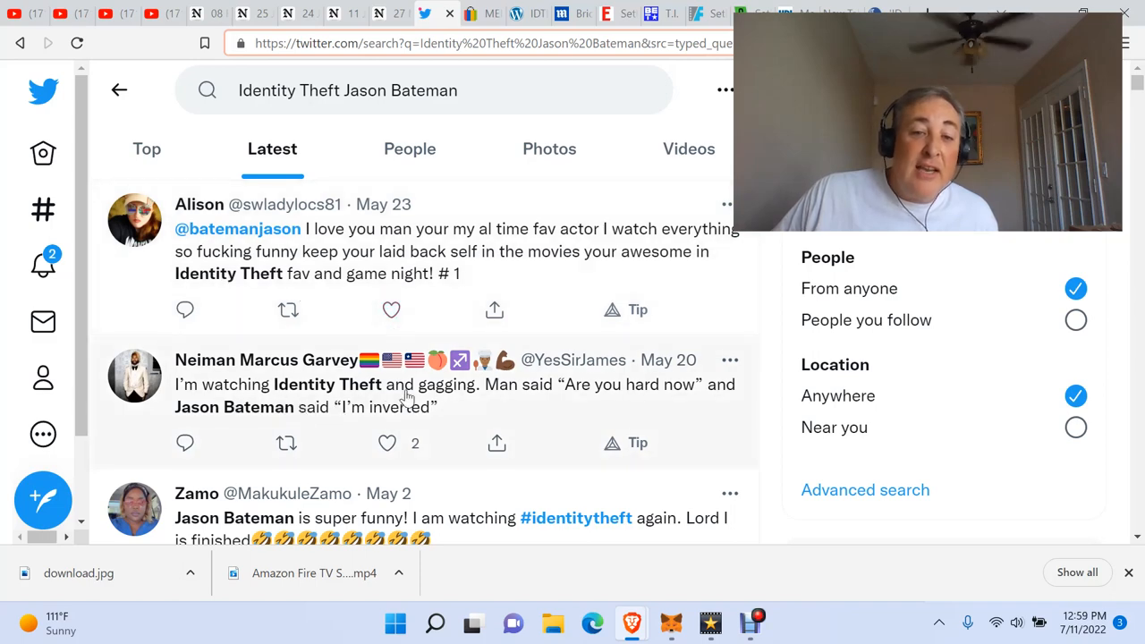
scroll(down, 3)
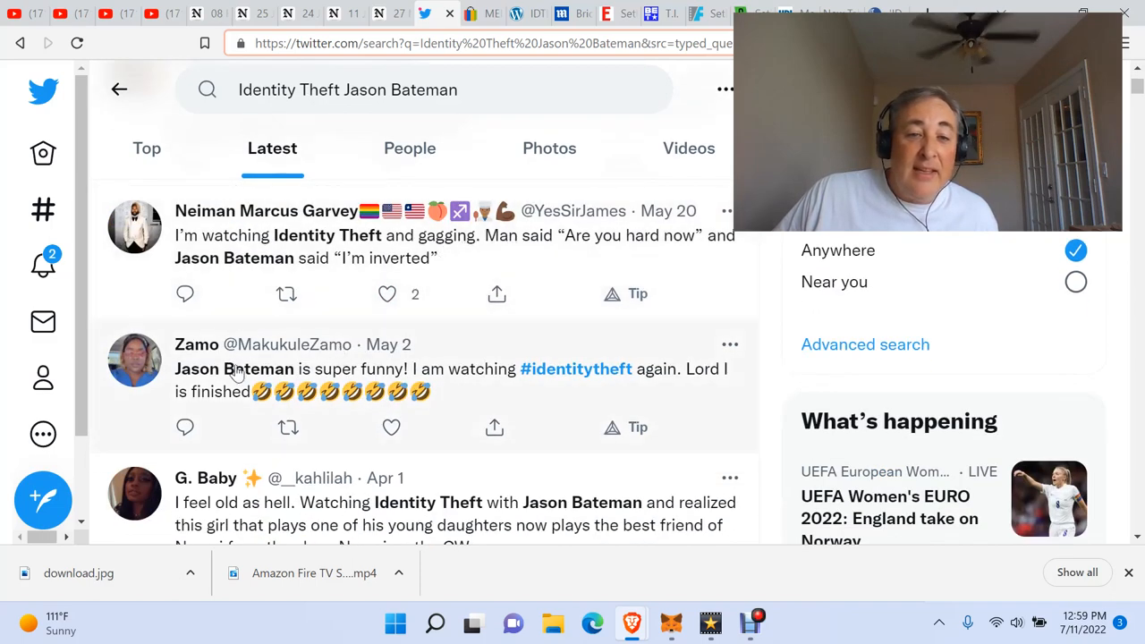
scroll(down, 3)
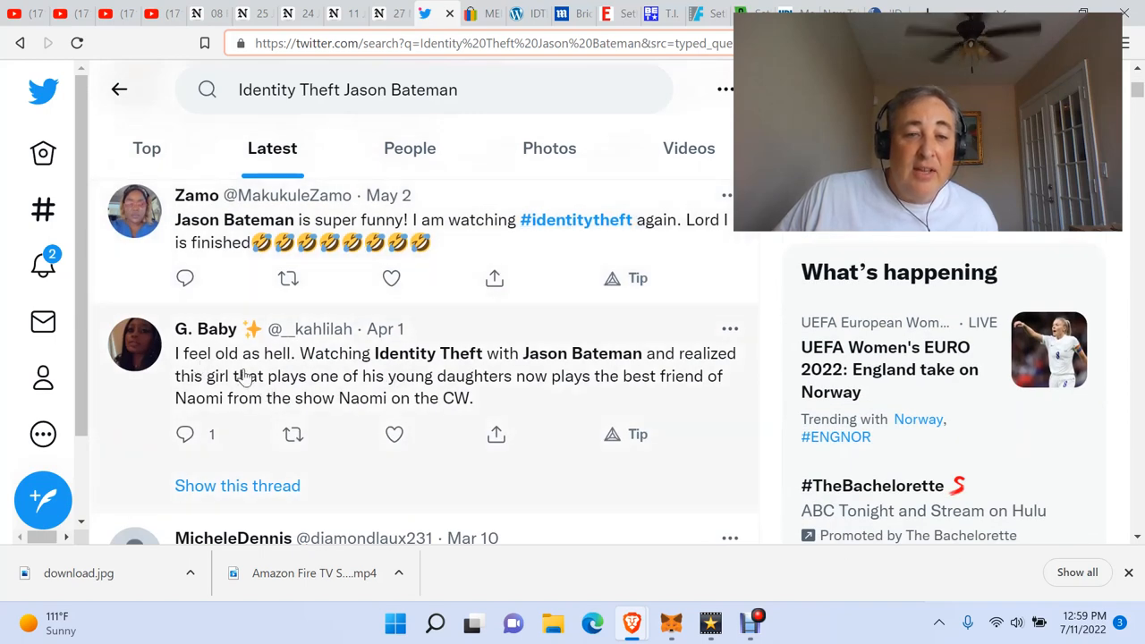
mouse_move(626, 366)
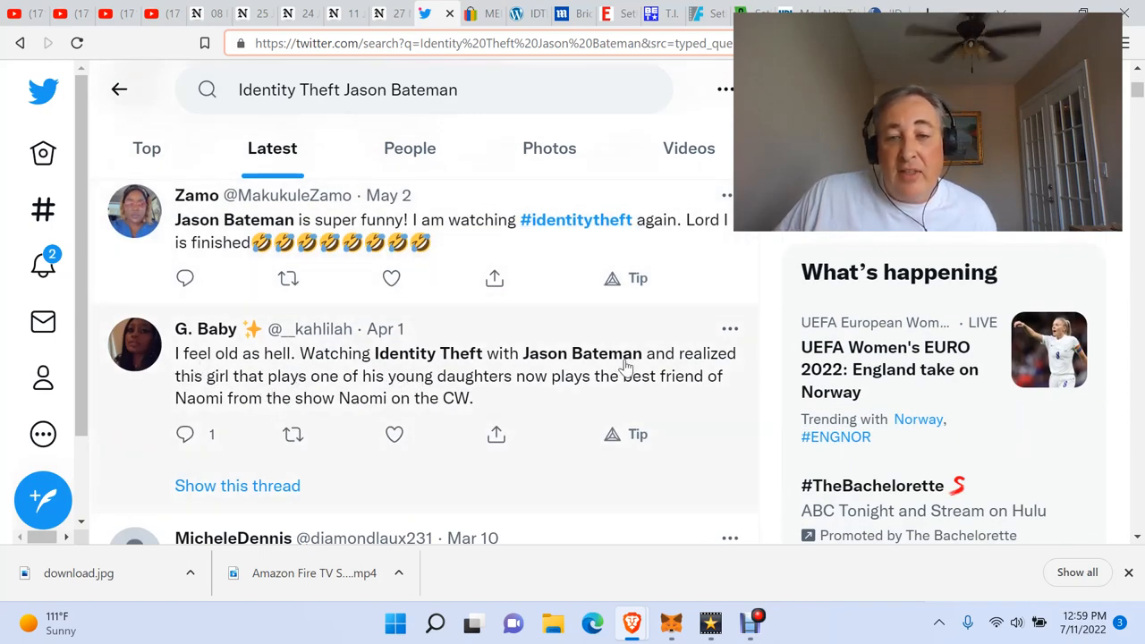
scroll(down, 3)
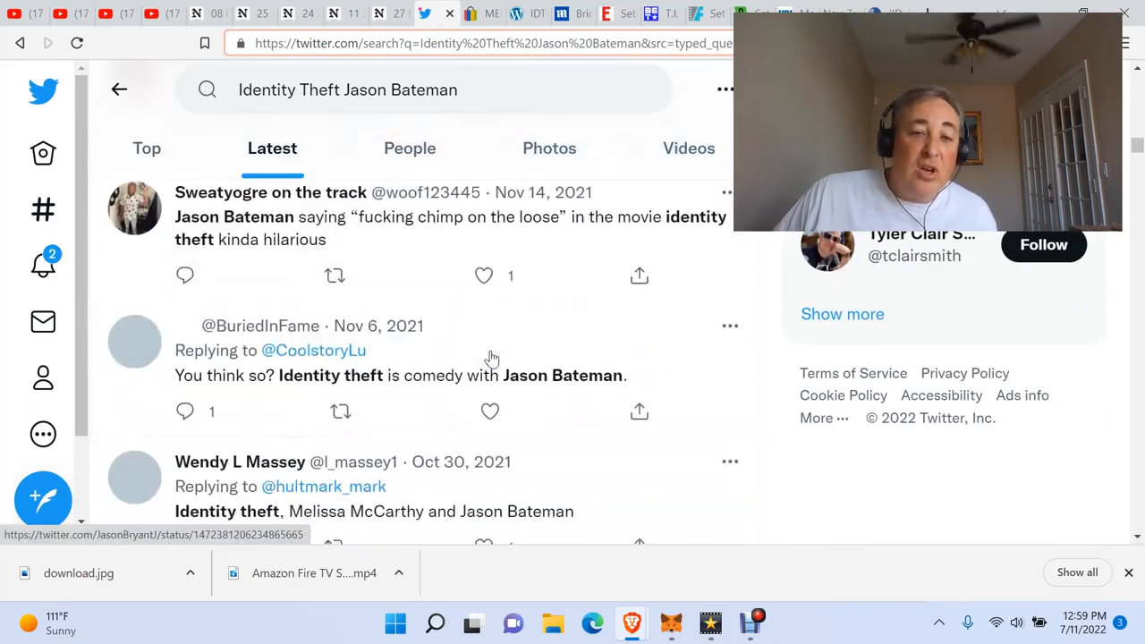
scroll(down, 3)
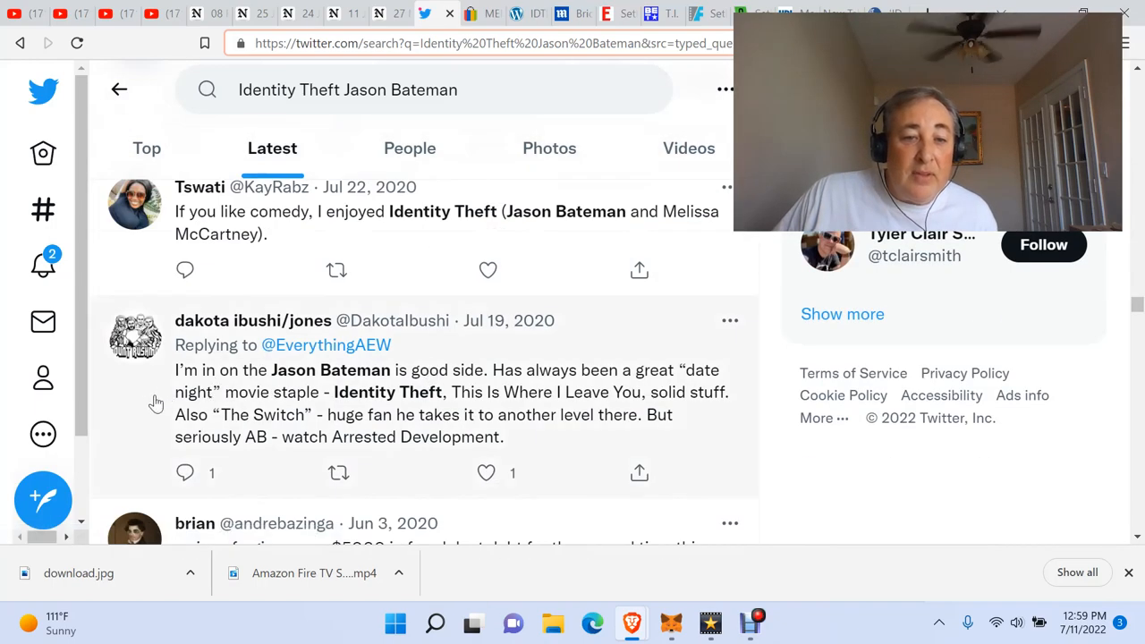
scroll(down, 3)
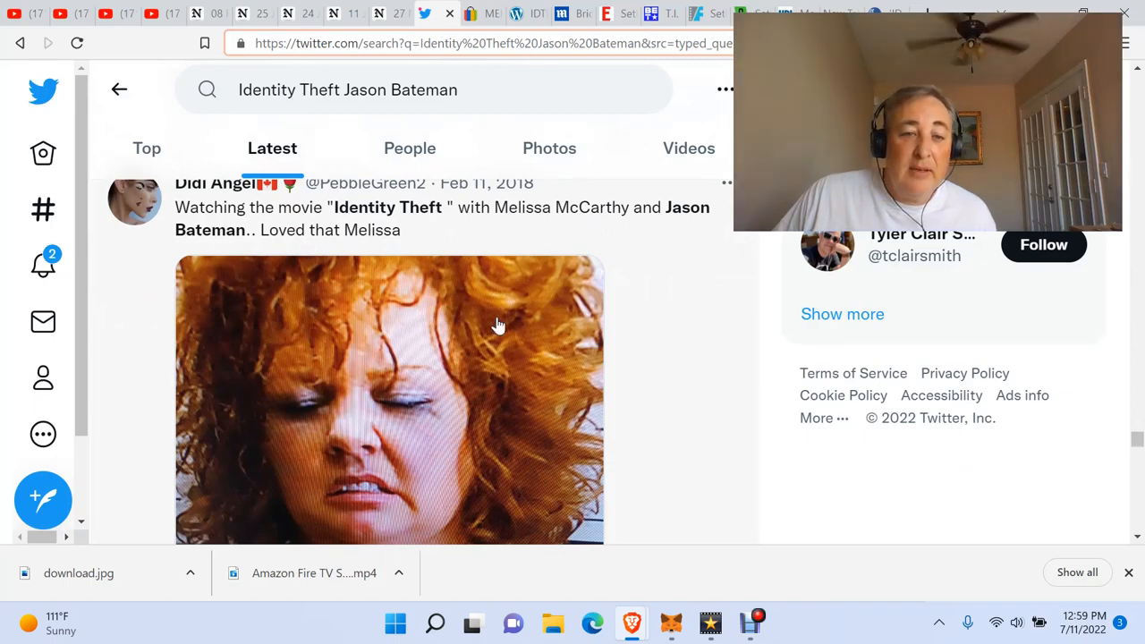
scroll(down, 3)
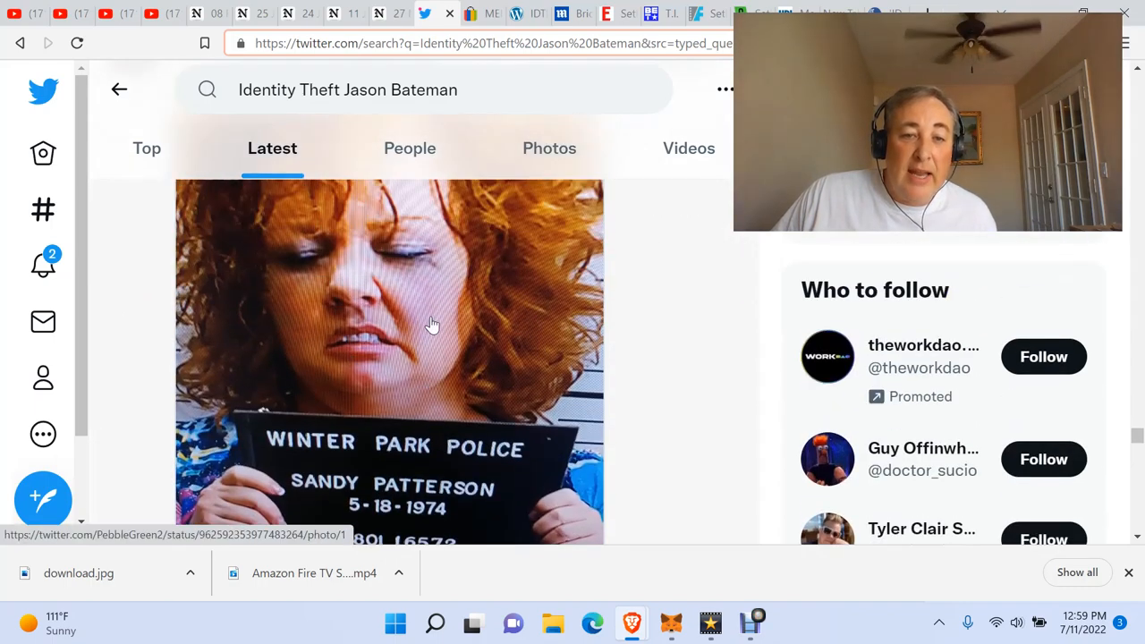
scroll(down, 3)
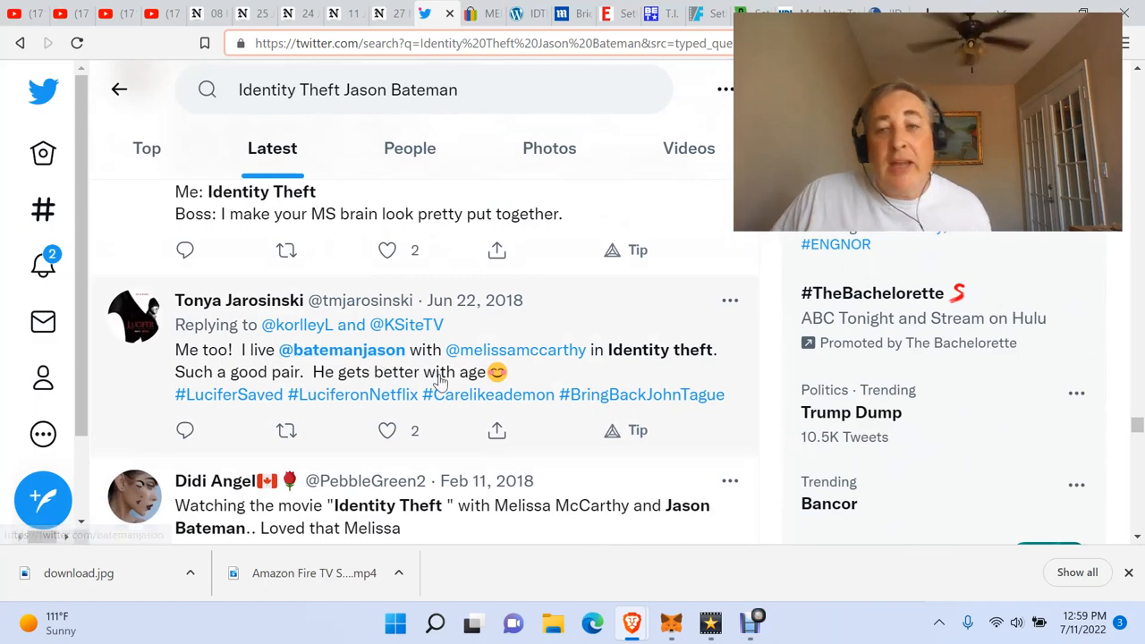
scroll(down, 3)
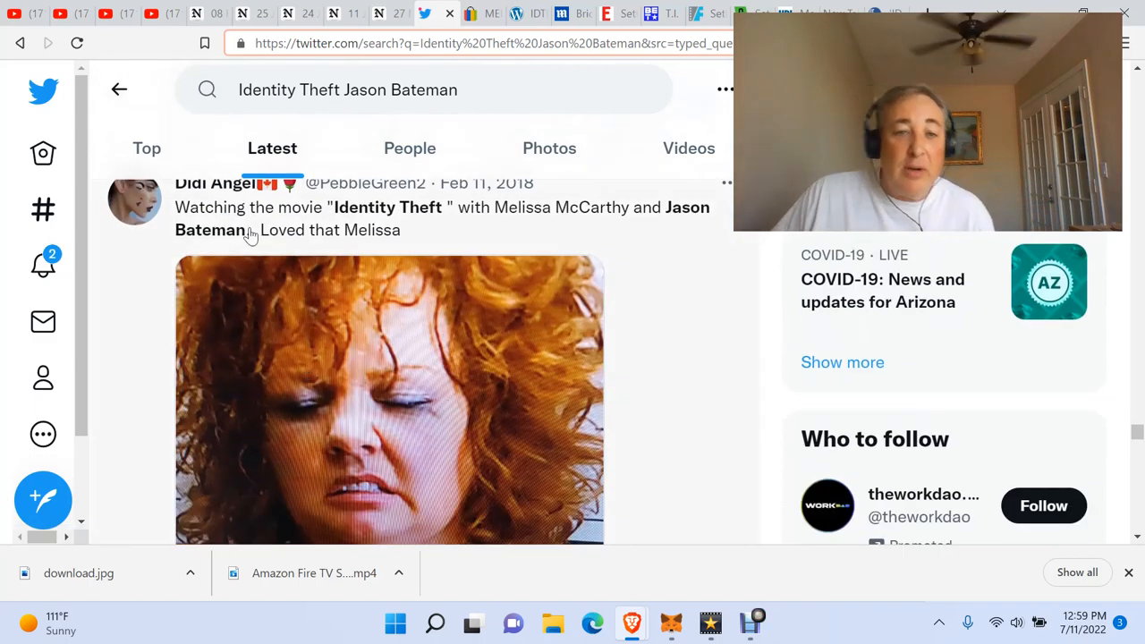
mouse_move(659, 248)
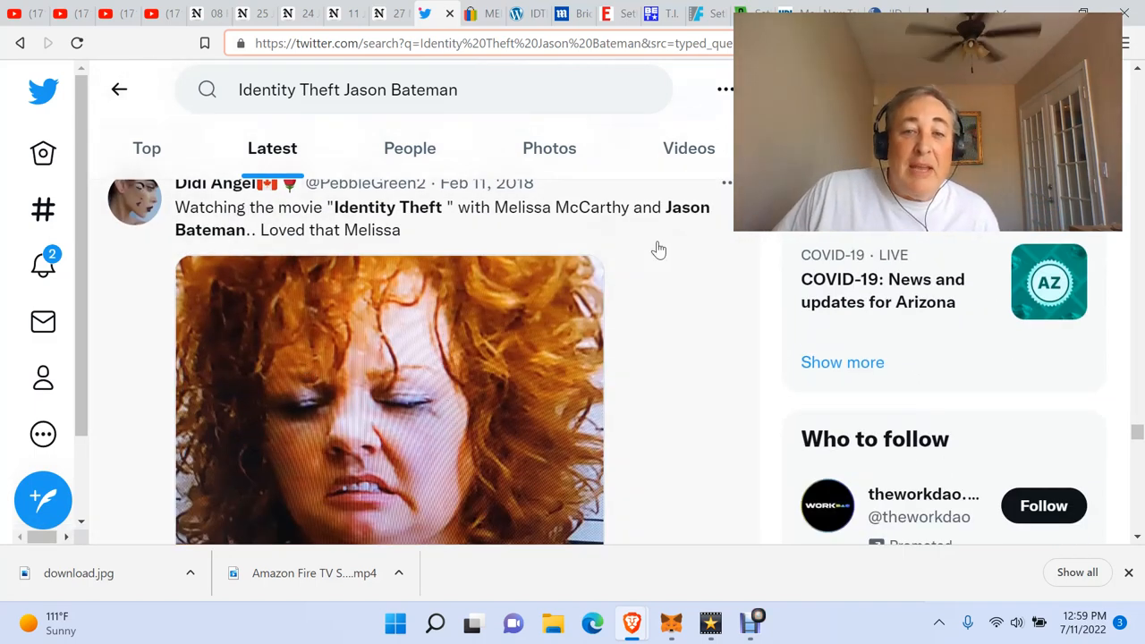
scroll(down, 3)
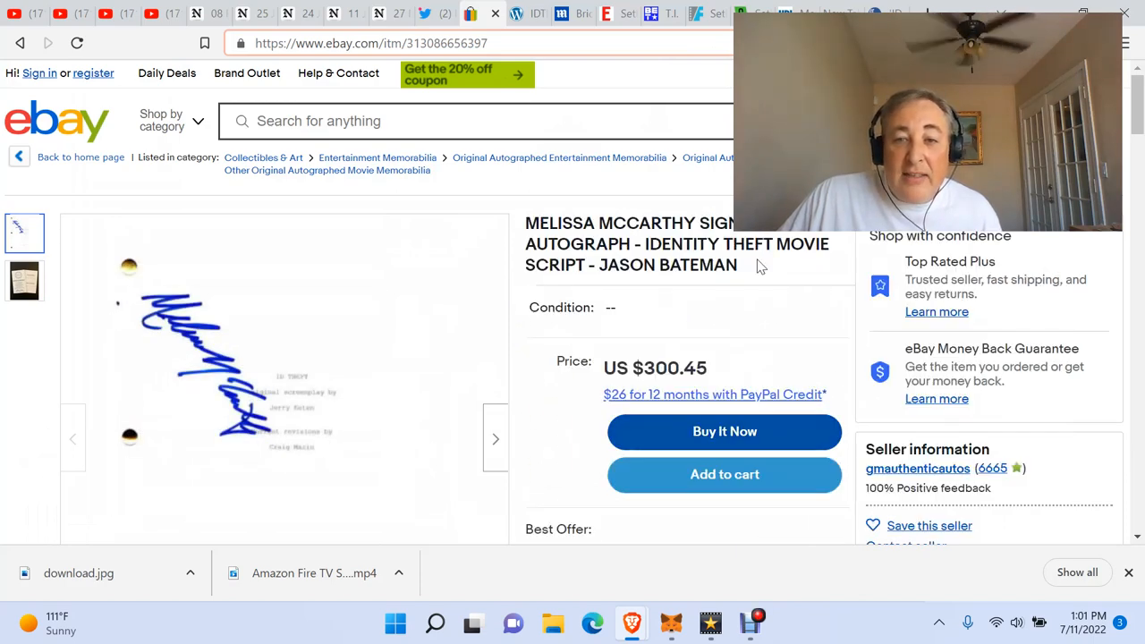
mouse_move(706, 284)
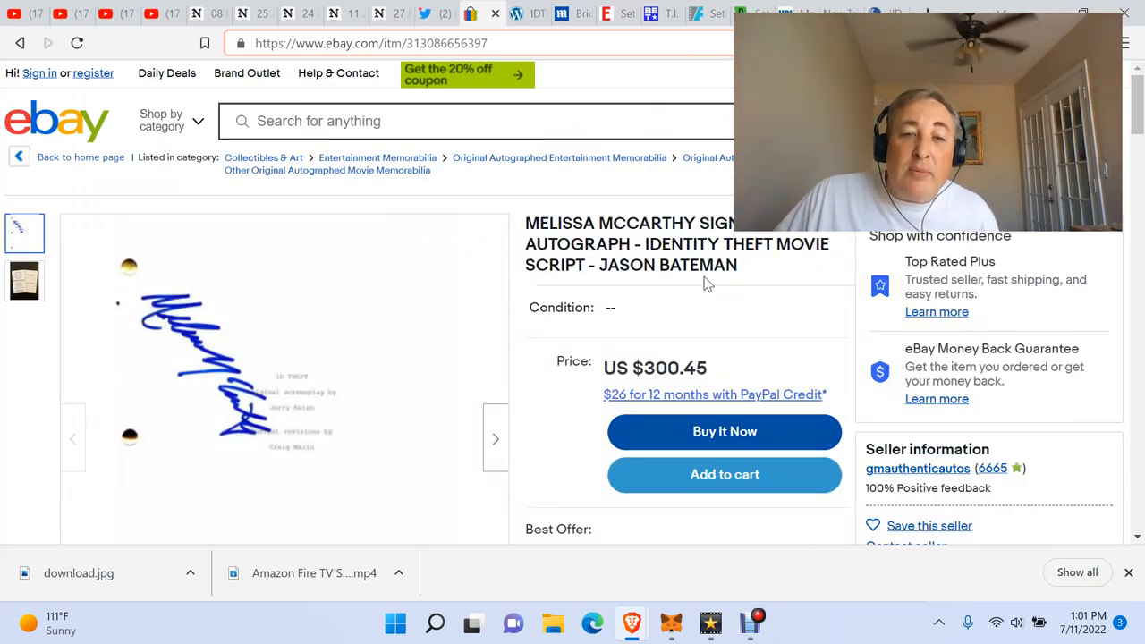
mouse_move(340, 416)
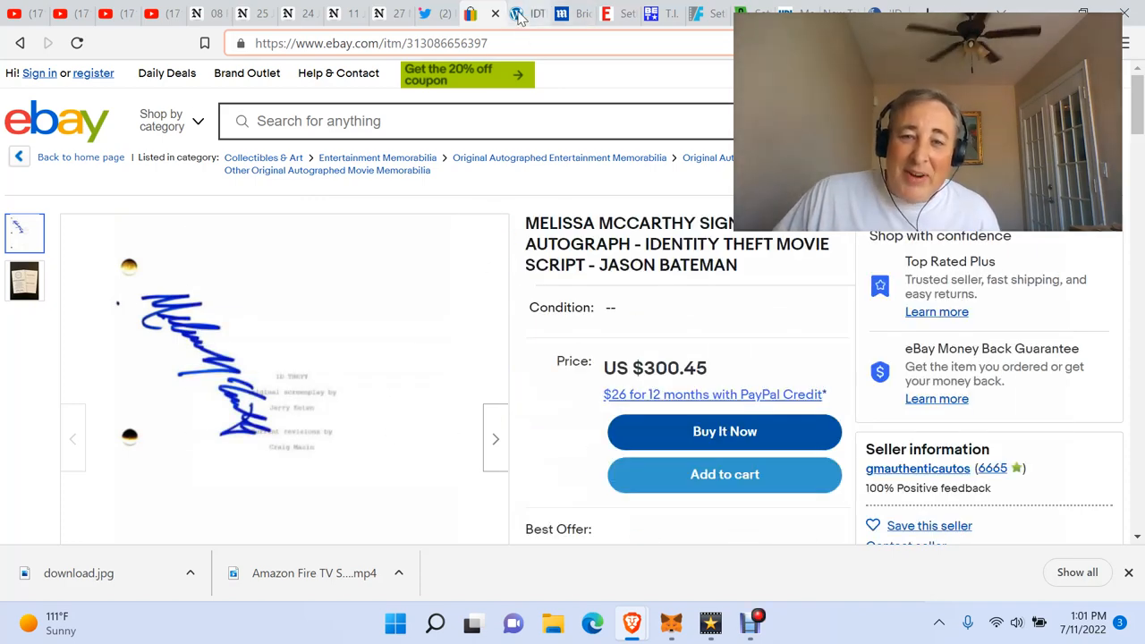
Step: Show the eBay listing for the McCarthy-signed Identity Theft script at US $300.45
click(537, 13)
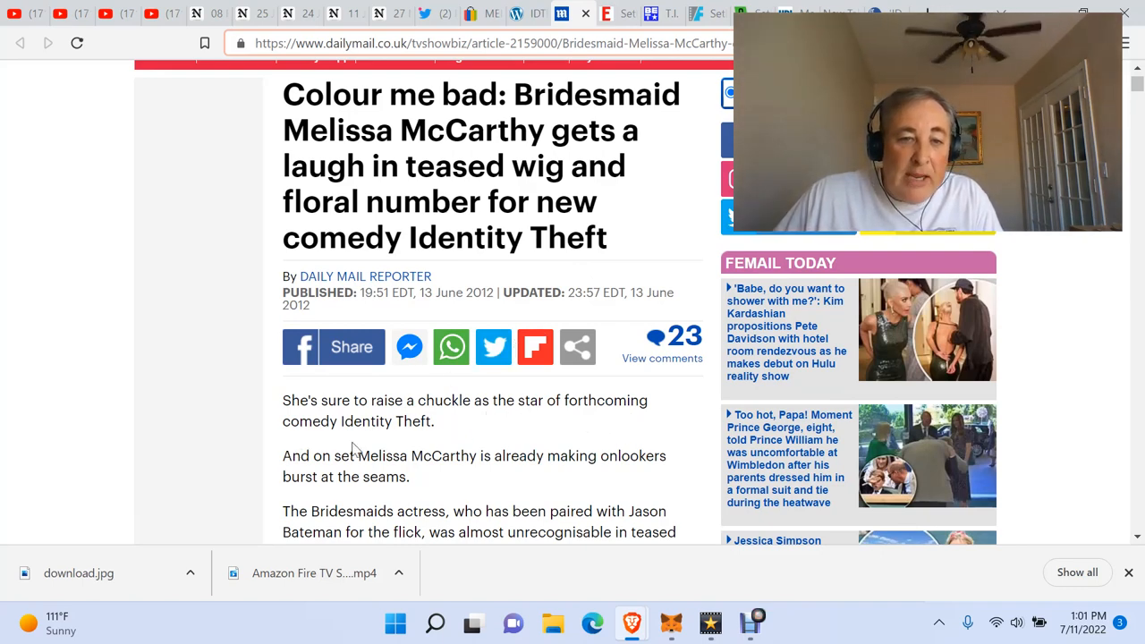
mouse_move(421, 444)
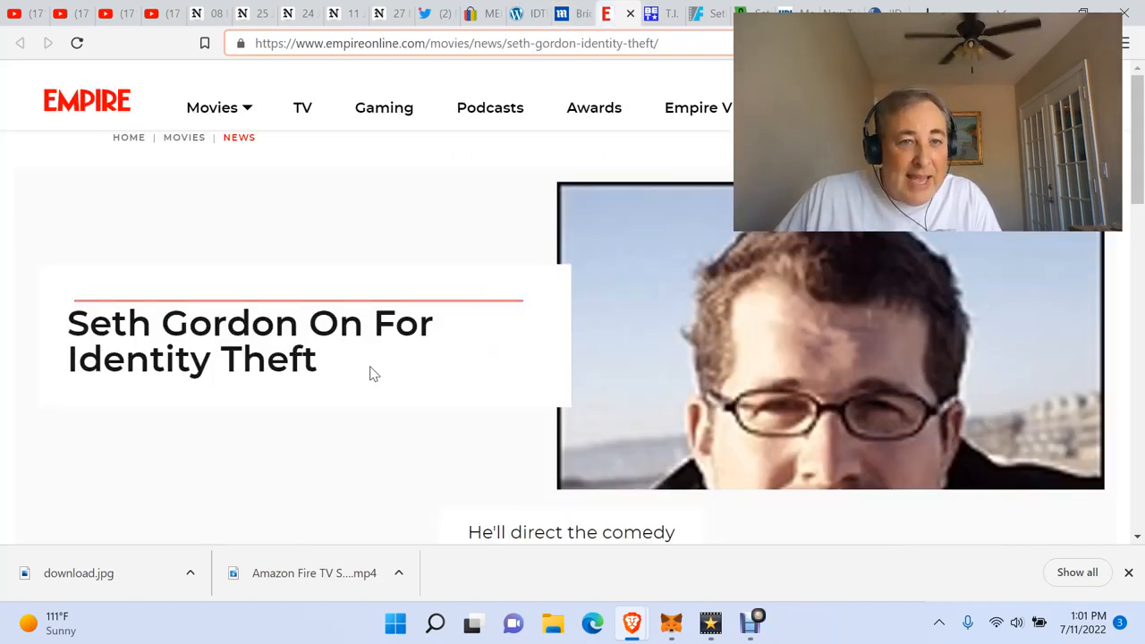
Step: Scroll the Empire article to the paragraph naming Bateman and McCarthy
scroll(down, 3)
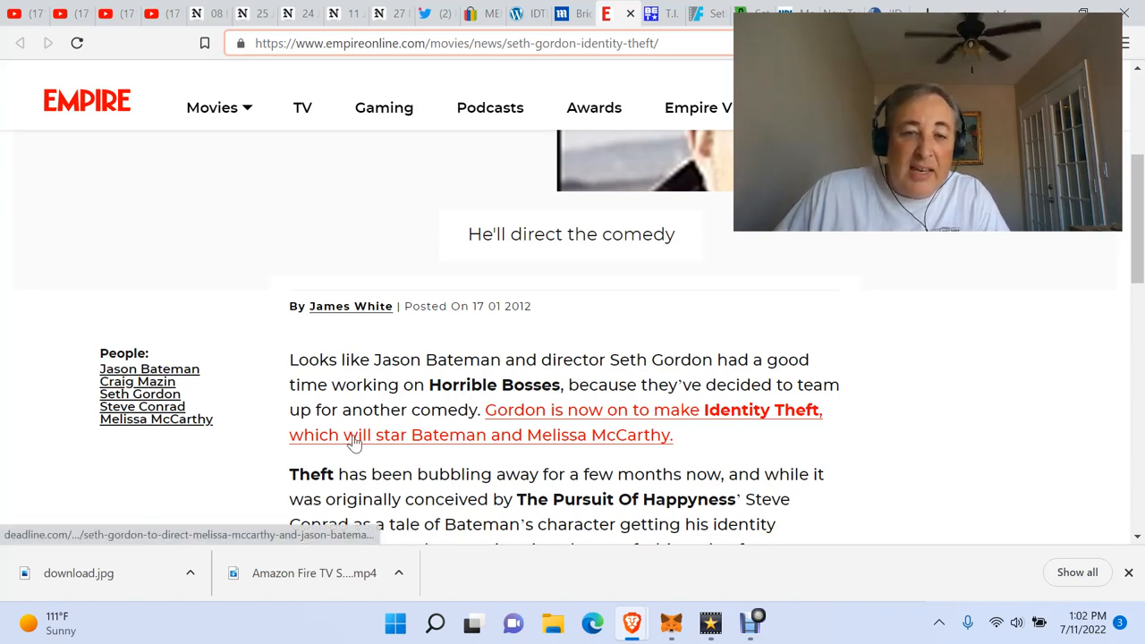
mouse_move(595, 443)
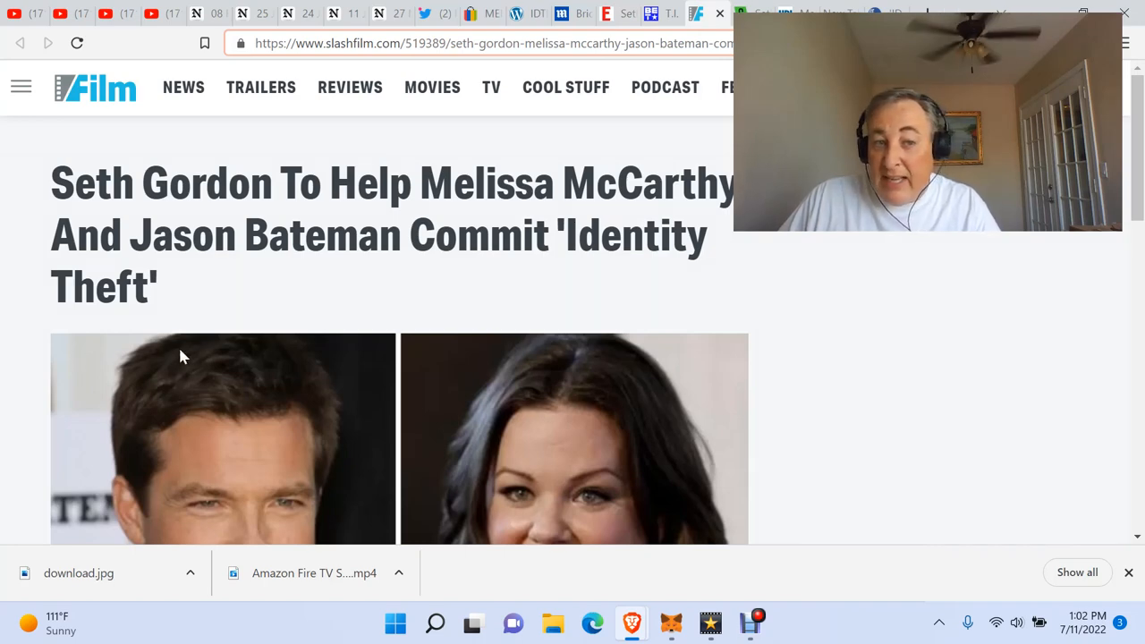
mouse_move(213, 351)
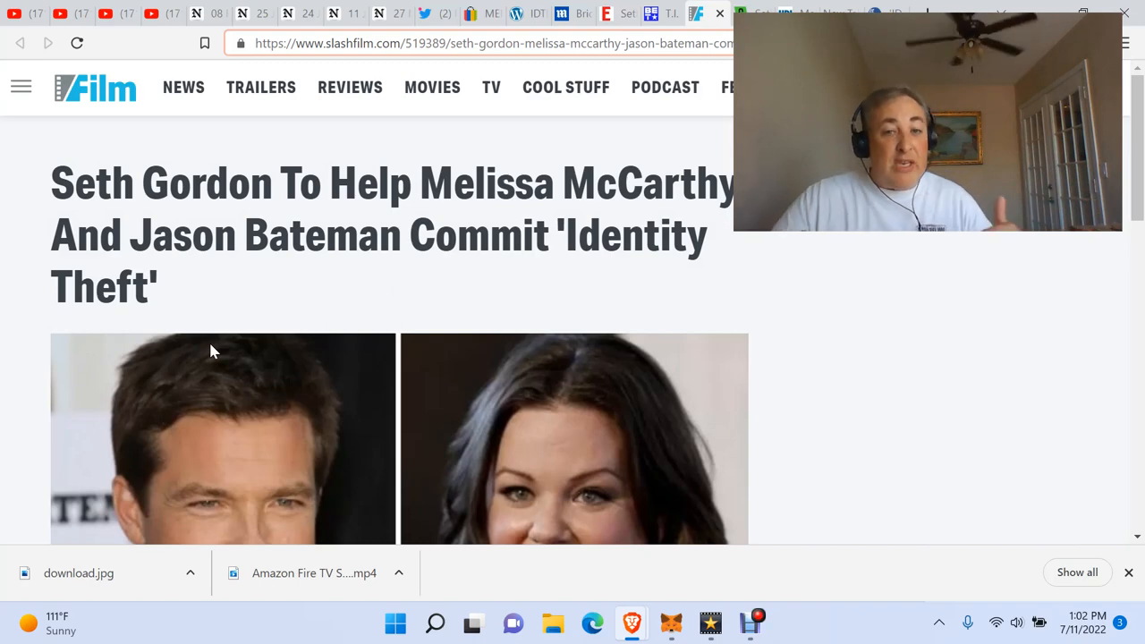
Step: Scroll slightly through the /Film article on Seth Gordon directing Identity Theft
scroll(down, 3)
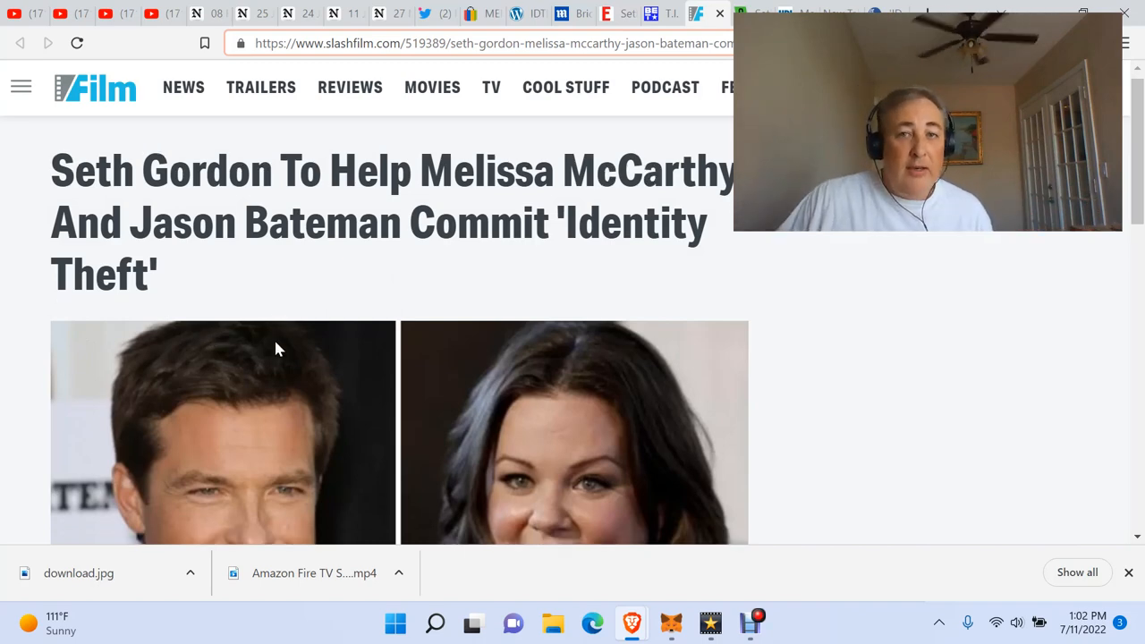
scroll(down, 3)
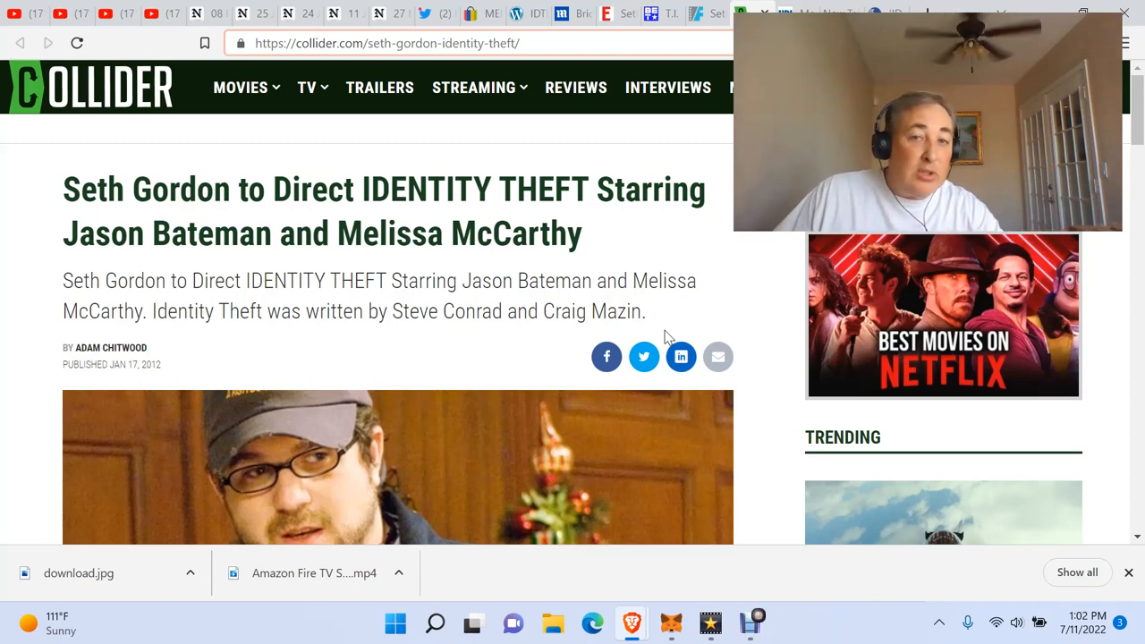
mouse_move(552, 341)
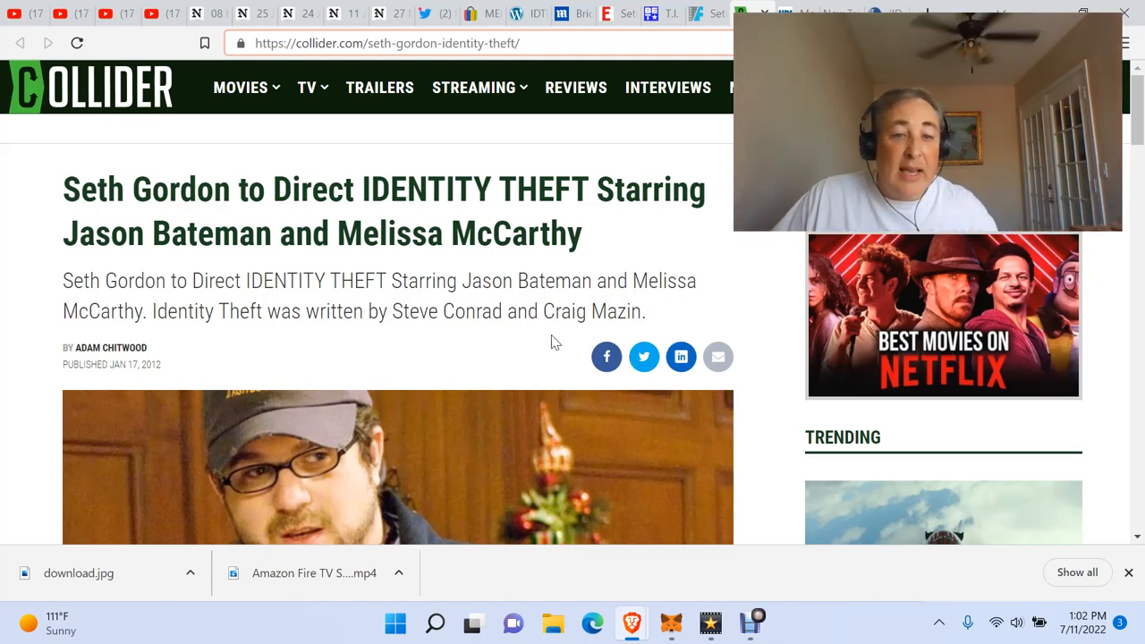